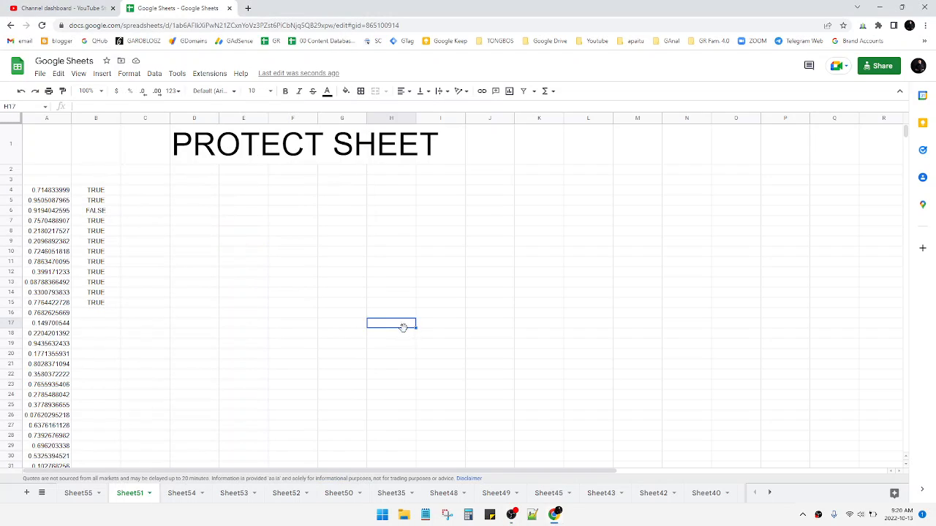
mouse_move(332, 272)
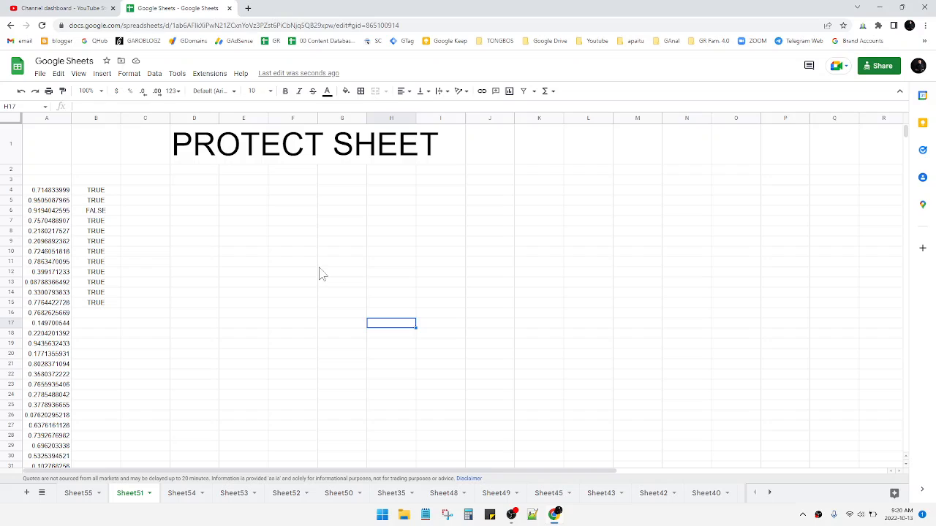
mouse_move(326, 308)
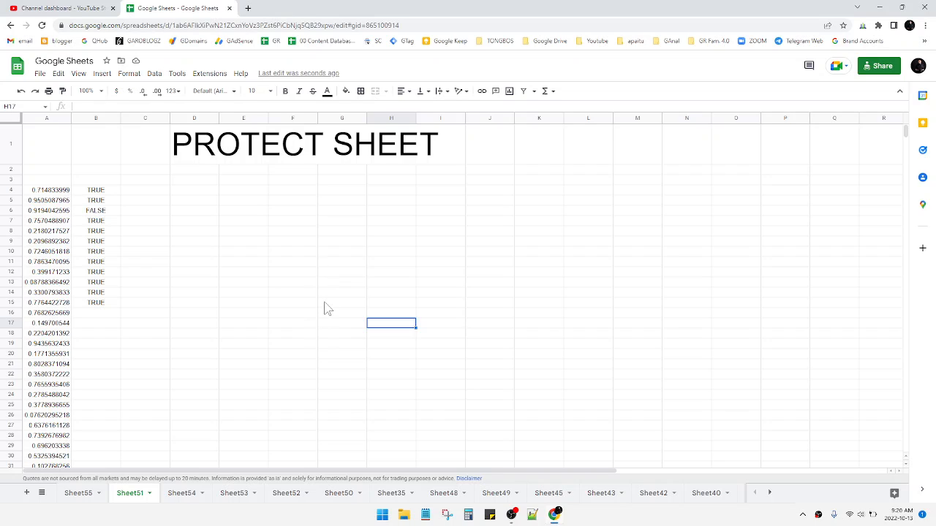
mouse_move(141, 499)
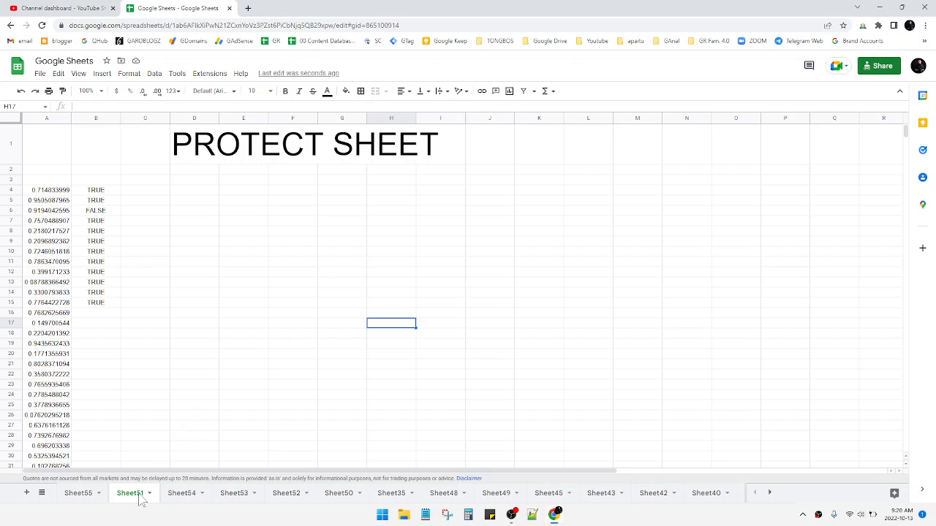
mouse_move(172, 466)
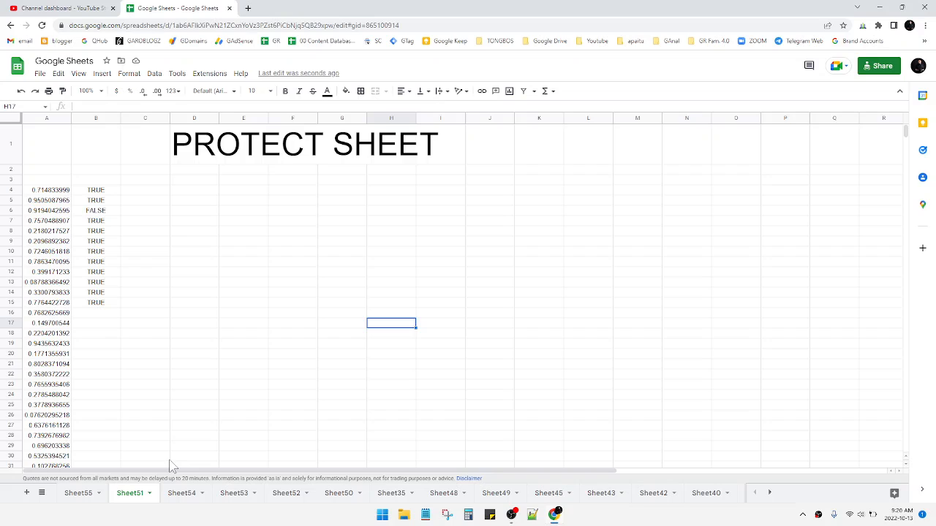
mouse_move(137, 500)
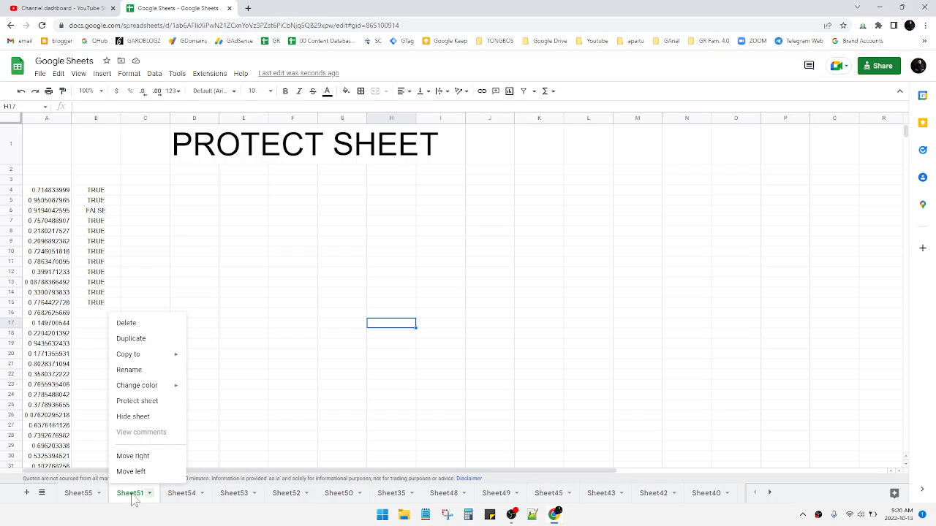
mouse_move(138, 401)
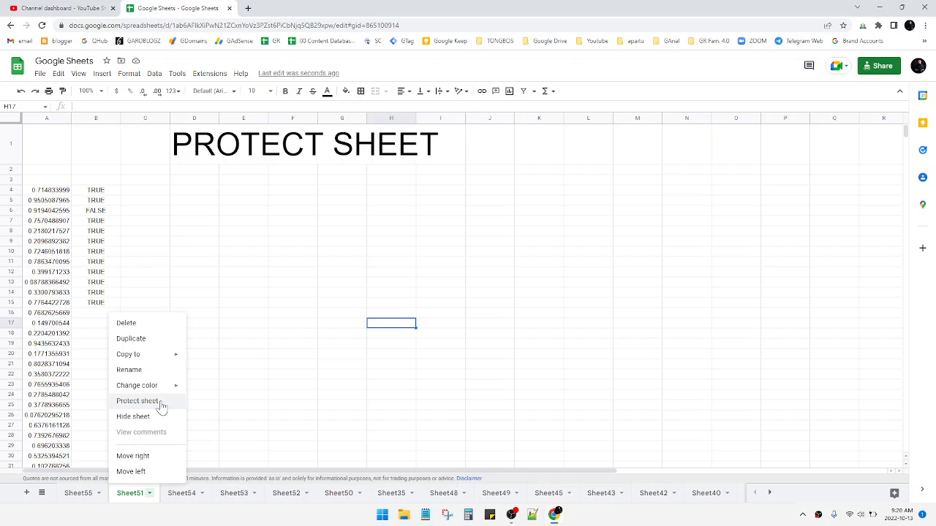
Protect the Sheet51 tab with Custom editors (you plus one other), then reopen its protection entry.
click(138, 400)
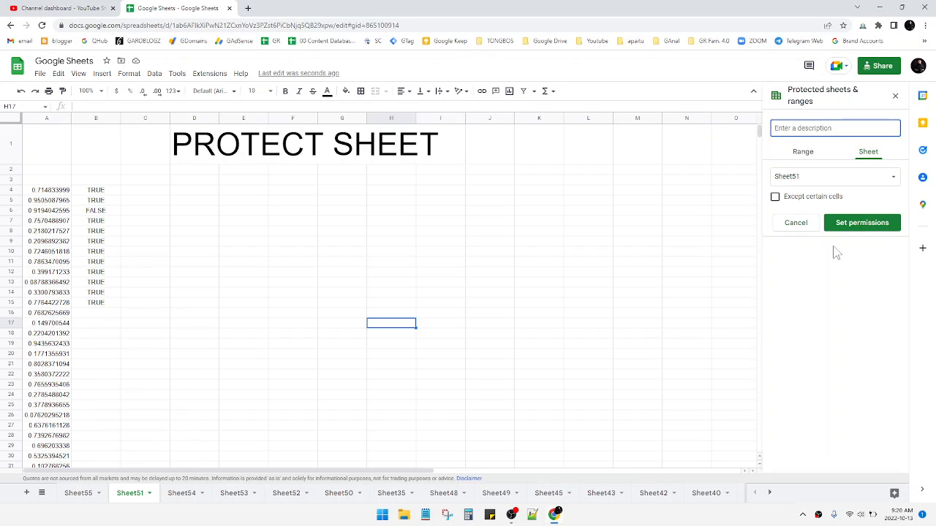
click(861, 222)
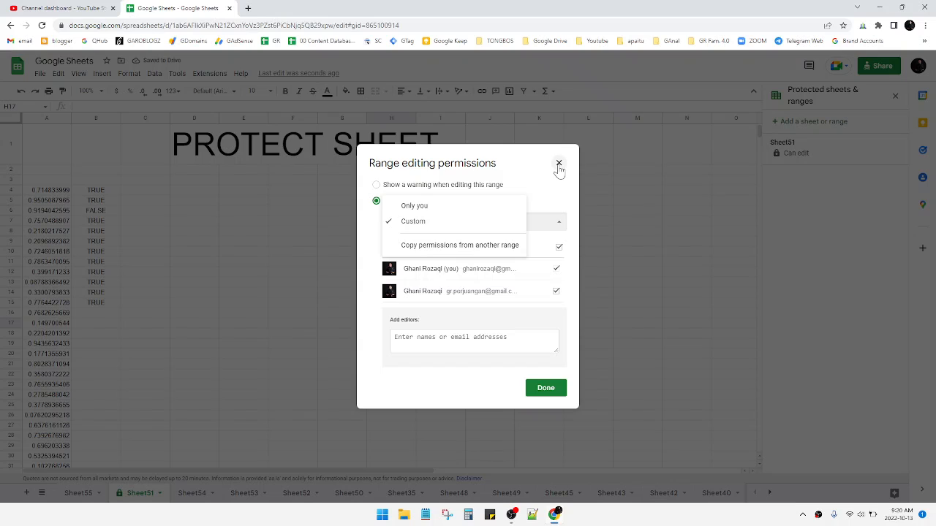
click(559, 163)
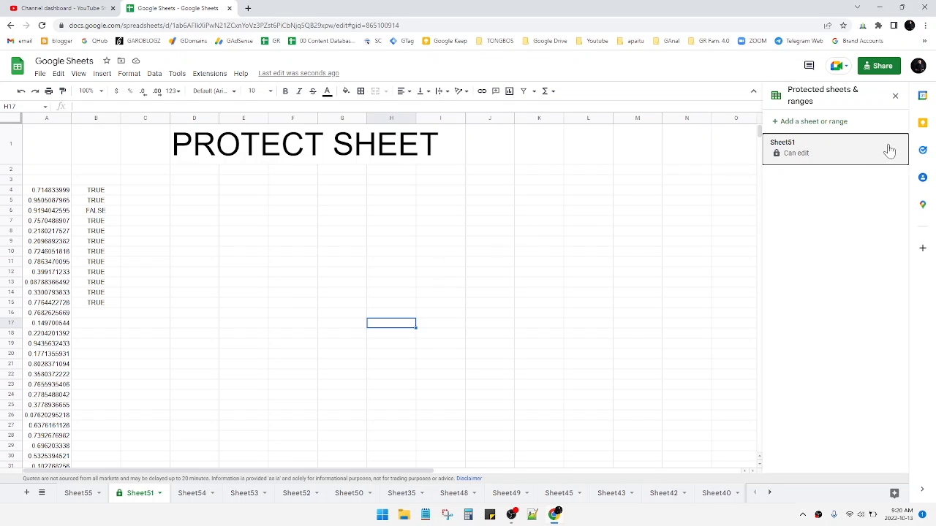
click(833, 149)
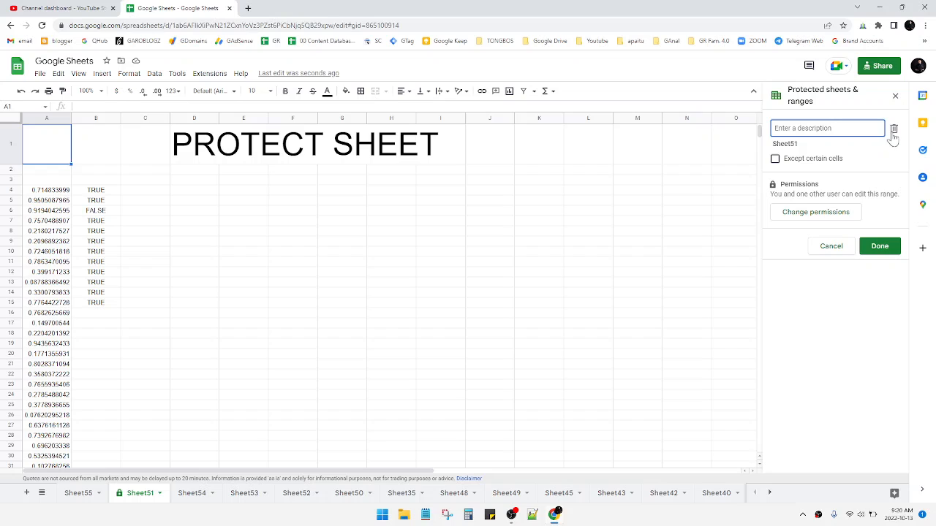
Delete Sheet51's protection entry, close the sidebar, and select cells I10, E13 and C7.
click(879, 245)
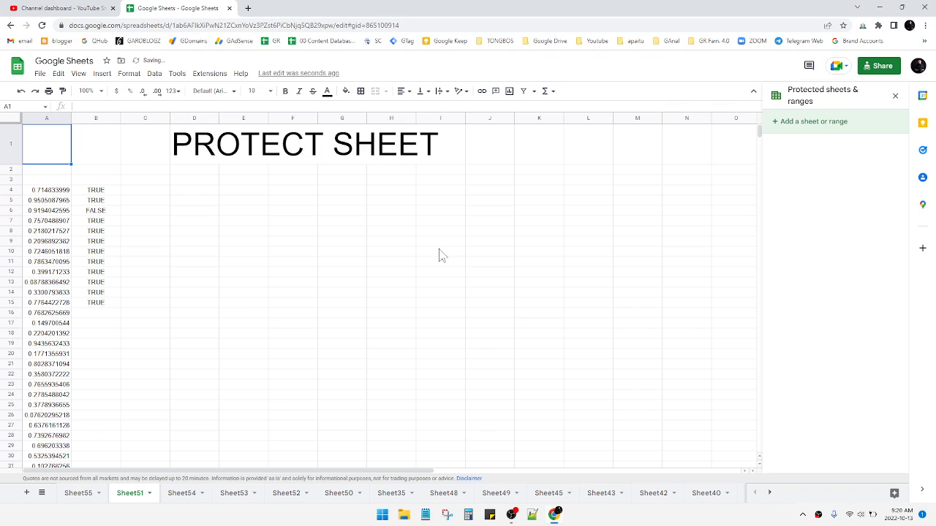
click(441, 251)
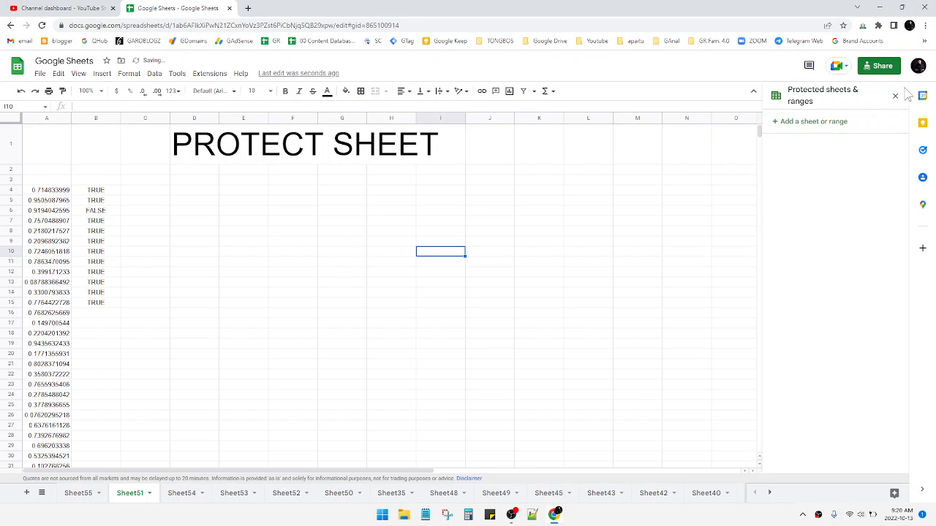
click(895, 95)
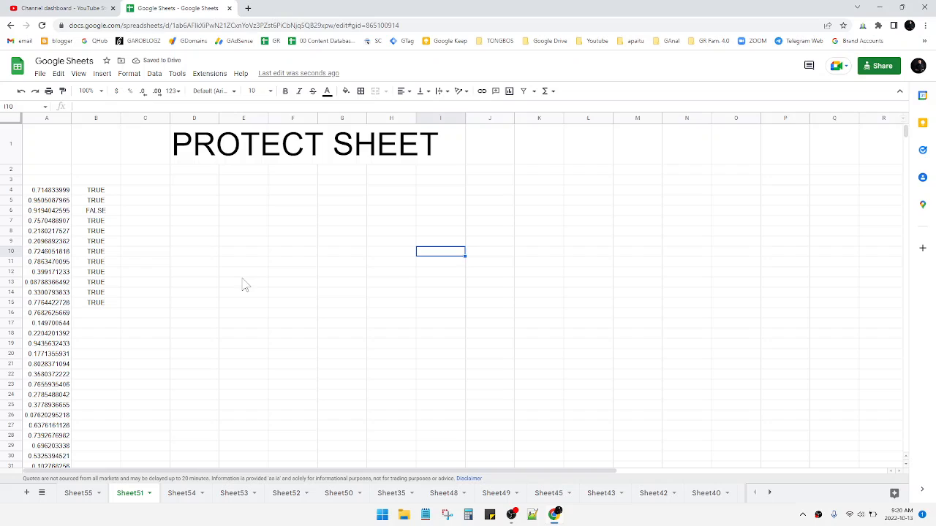
click(244, 283)
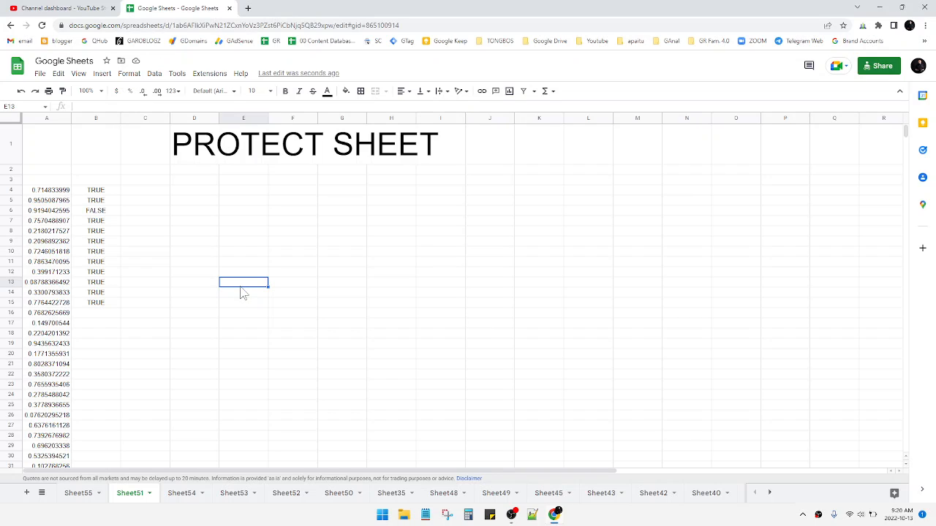
mouse_move(262, 223)
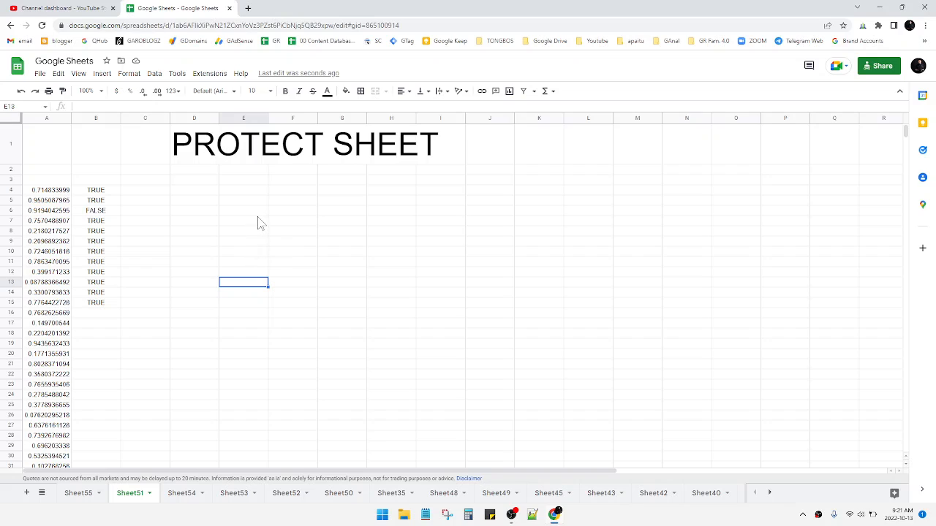
click(145, 220)
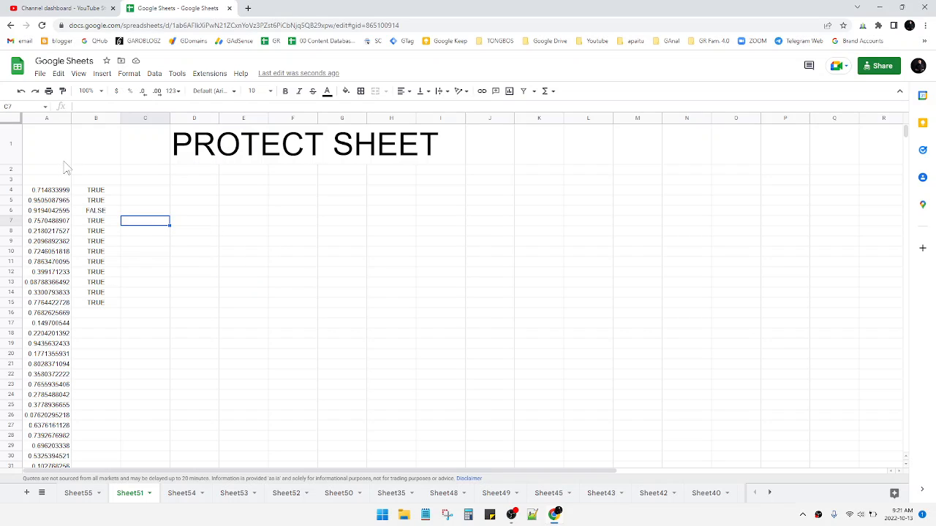
Select A4:B15 and start protecting it as a range, toggling Sheet and back to Range.
click(96, 144)
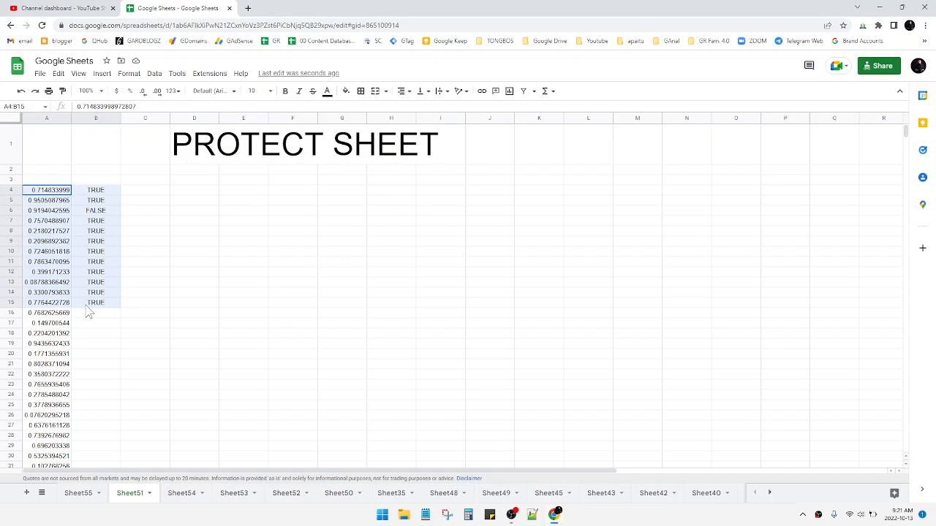
right_click(87, 307)
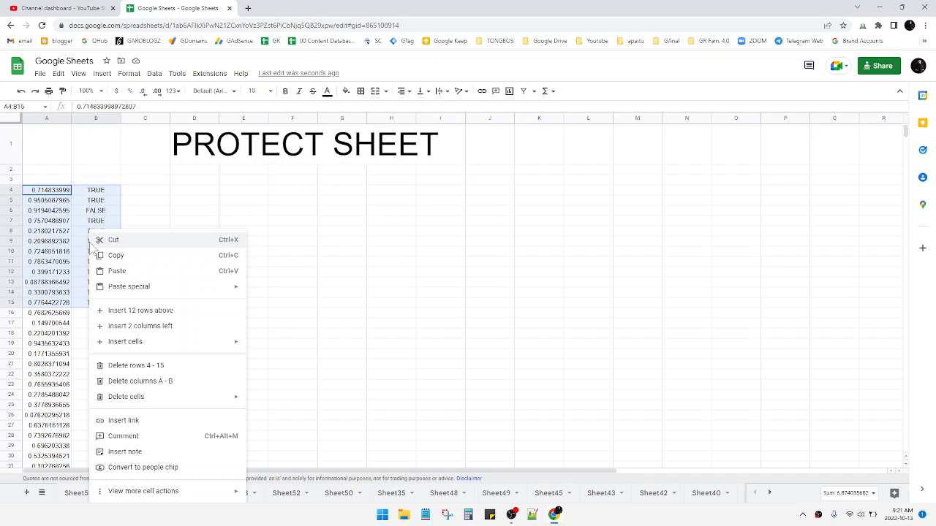
mouse_move(173, 491)
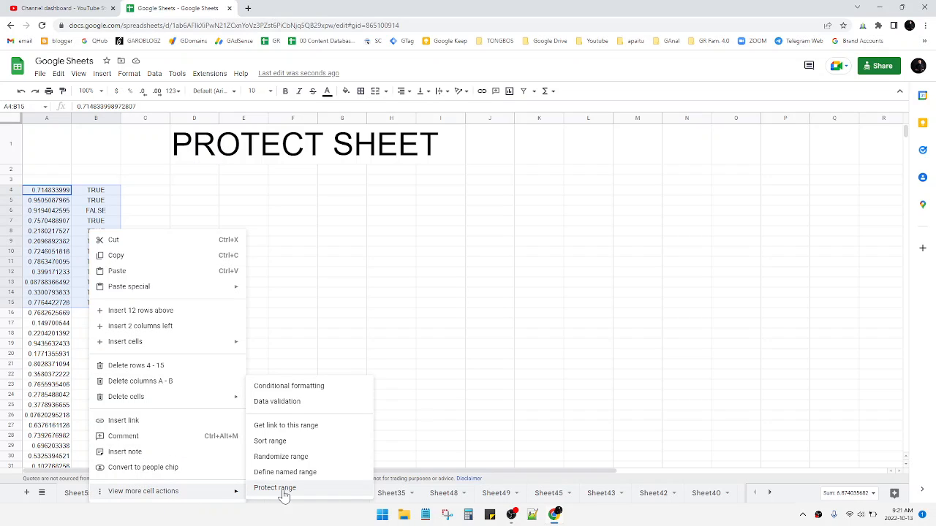
click(275, 488)
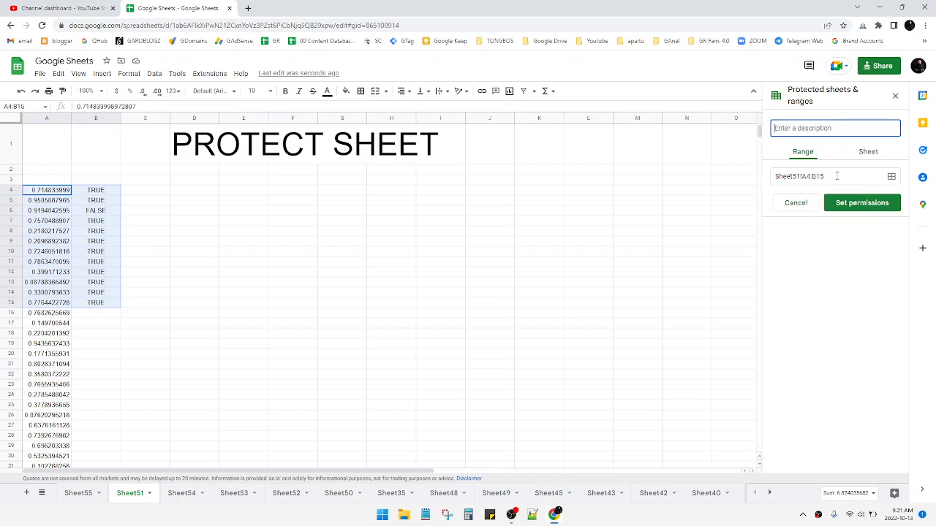
mouse_move(857, 154)
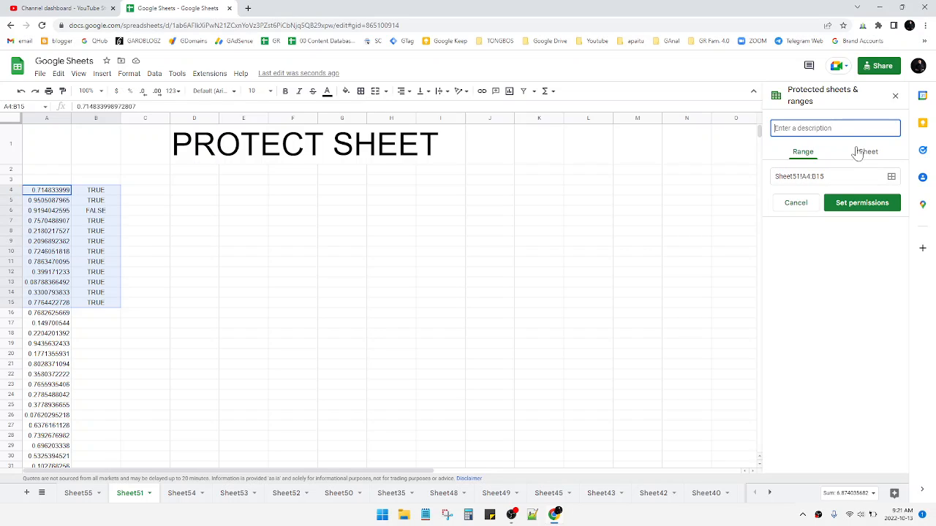
click(868, 151)
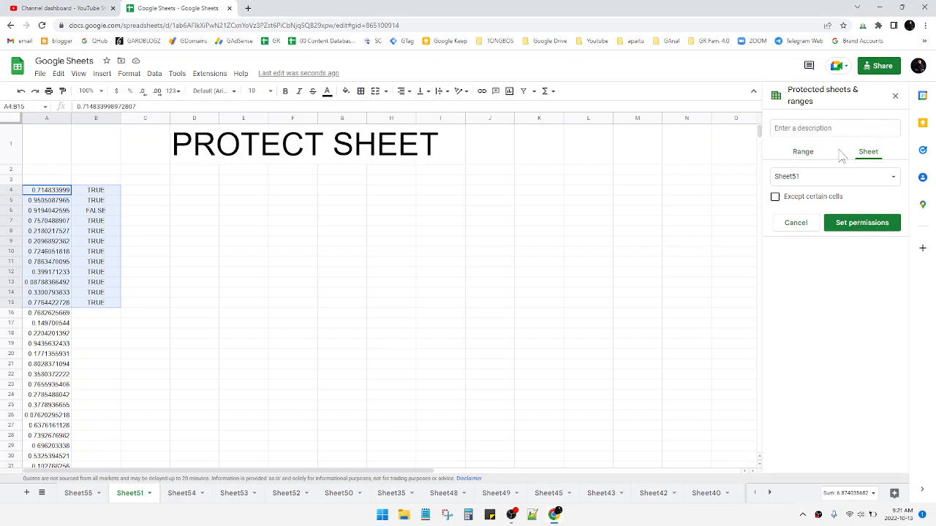
click(803, 151)
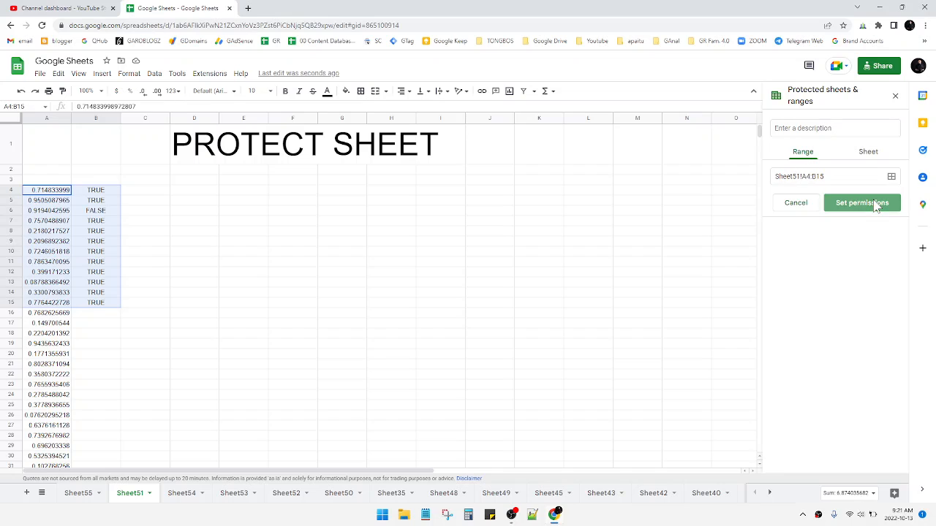
Set A4:B15 editing to Custom editors, then close the permissions dialog and the sidebar.
click(861, 203)
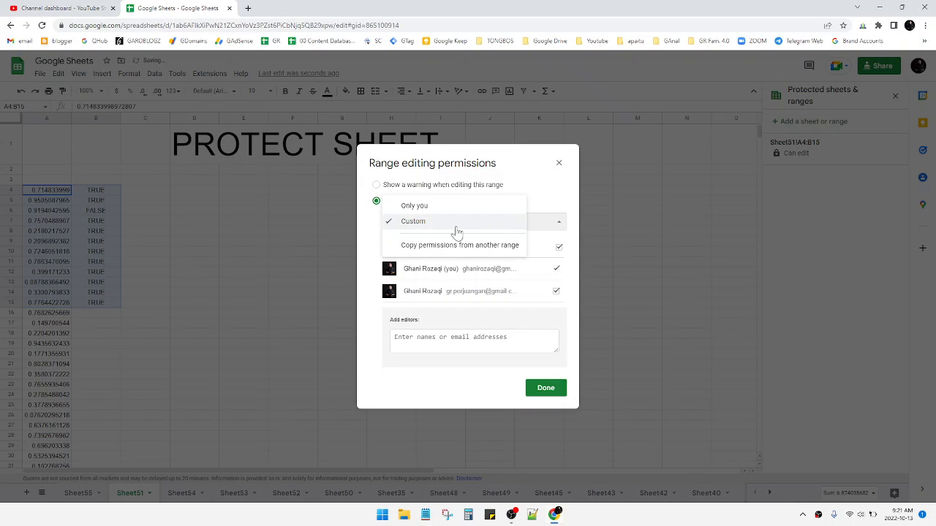
click(413, 205)
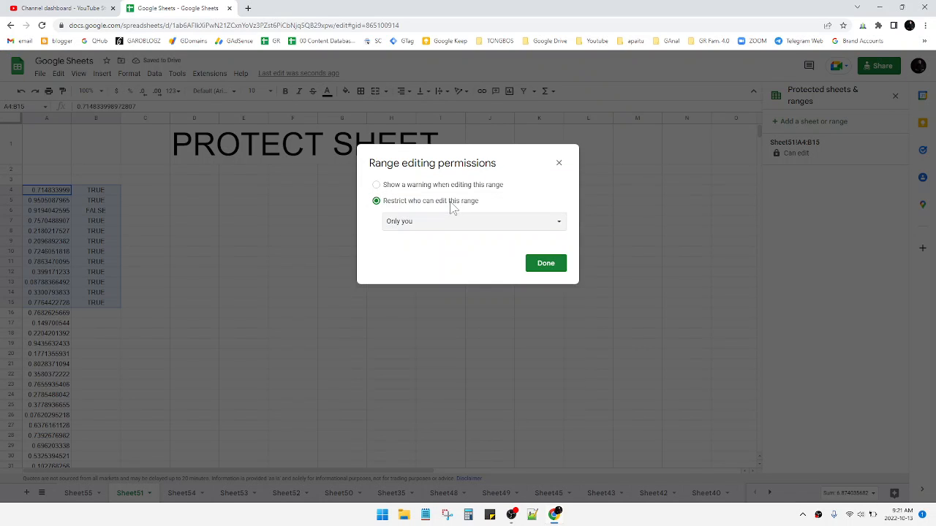
click(473, 221)
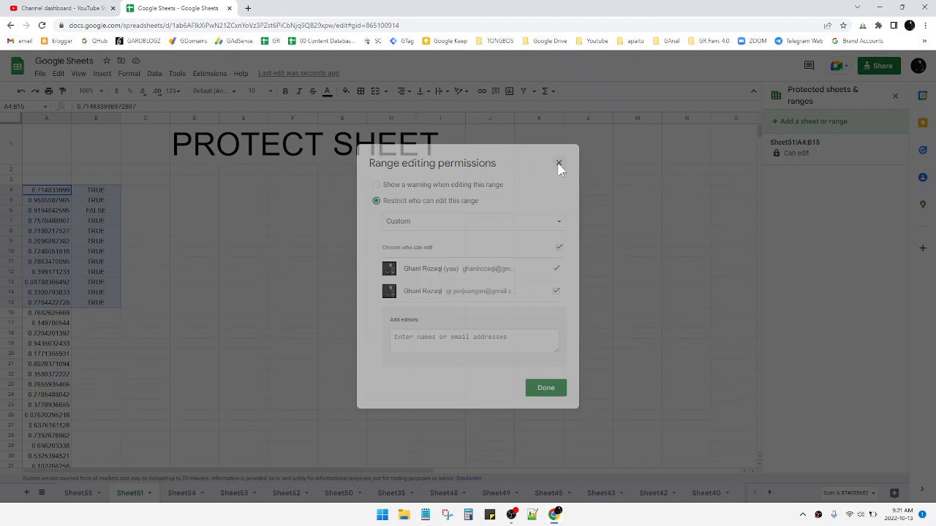
click(559, 163)
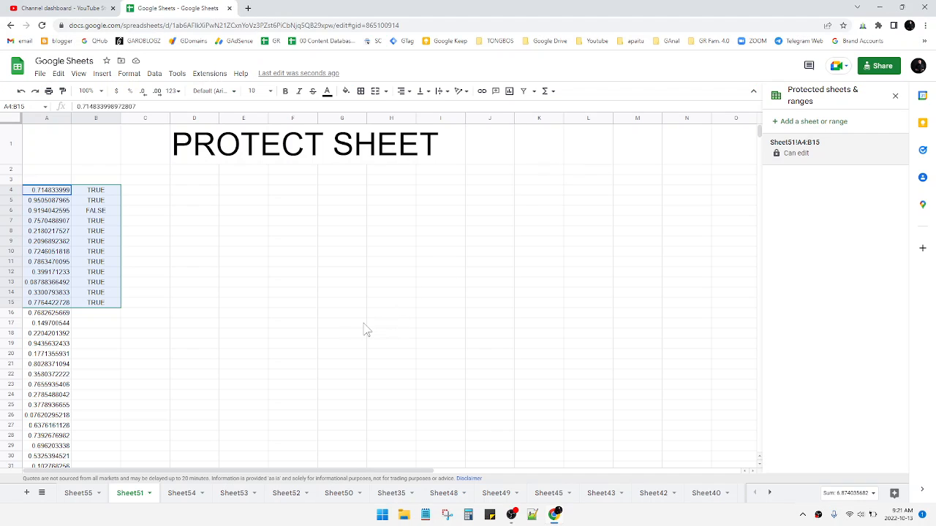
click(341, 323)
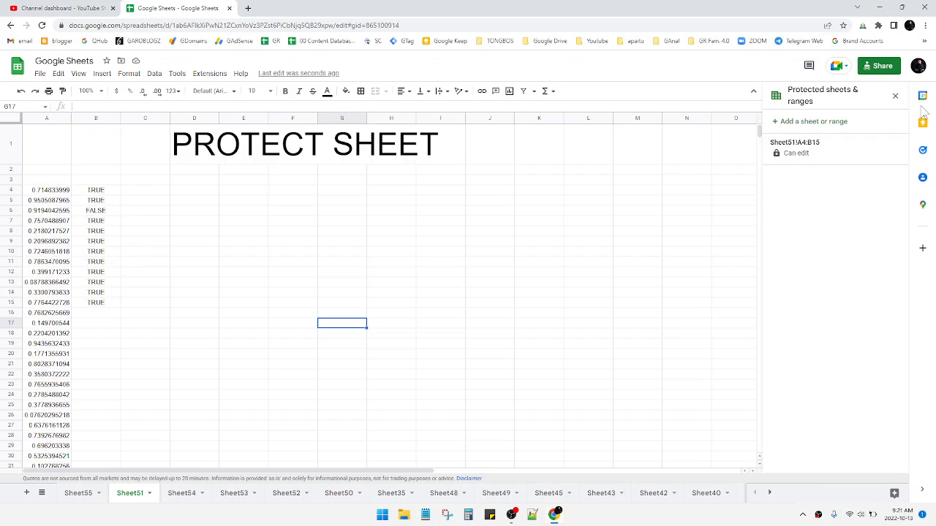
click(895, 96)
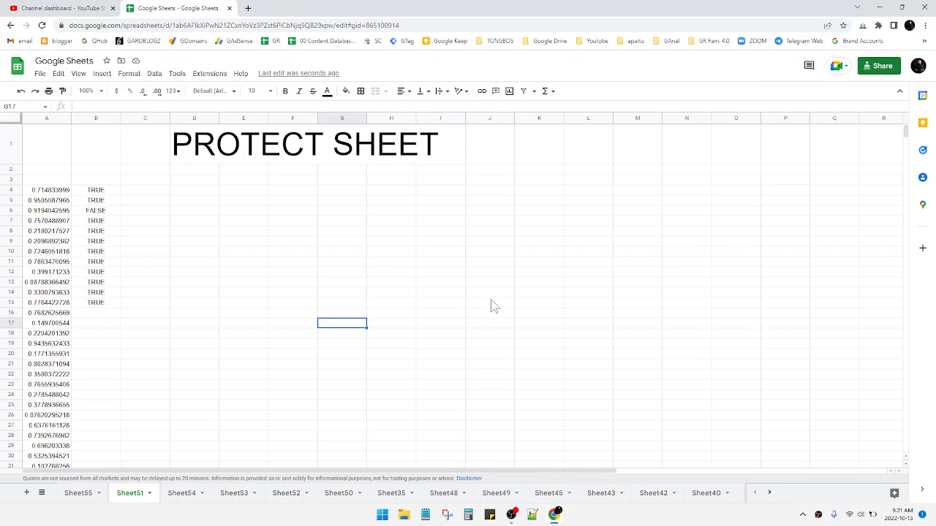
mouse_move(828, 440)
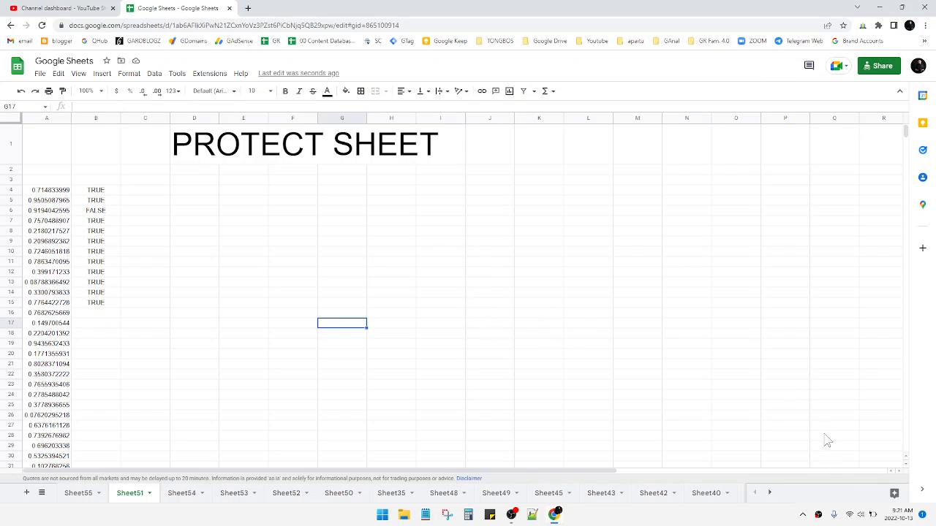